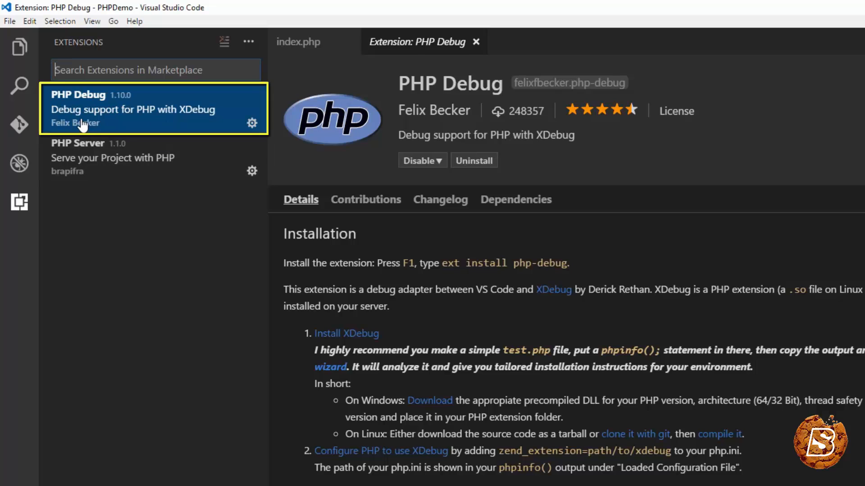
mouse_move(474, 160)
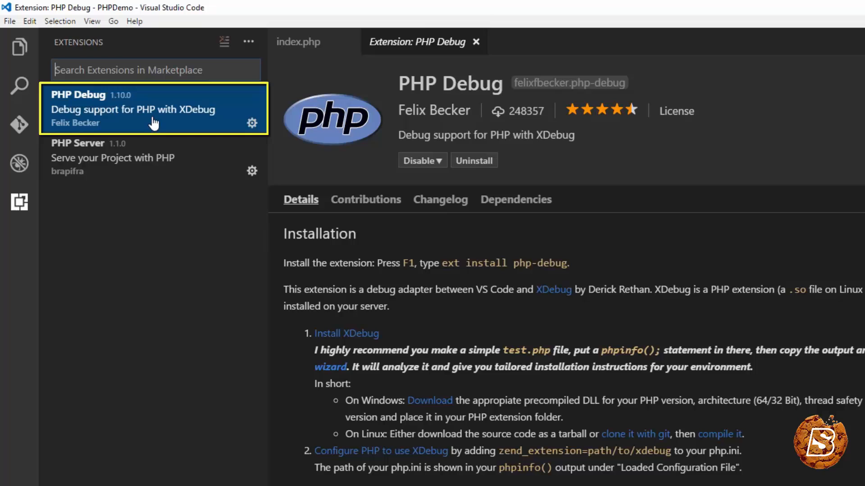
- Hide the sidebar so the PHP Debug page shows its XDebug wizard link in full
click(20, 202)
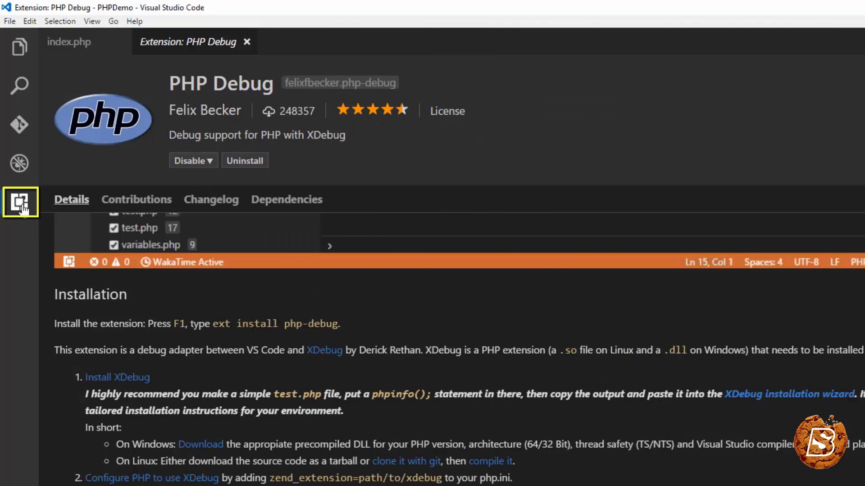
click(20, 202)
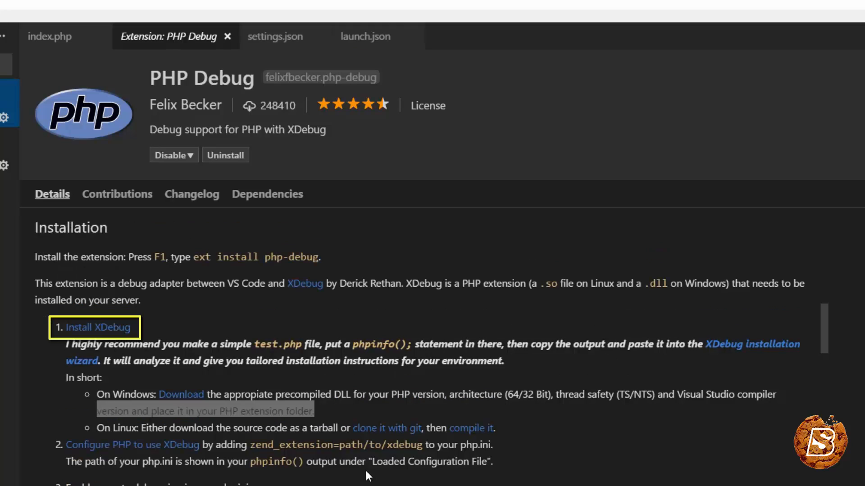
mouse_move(226, 408)
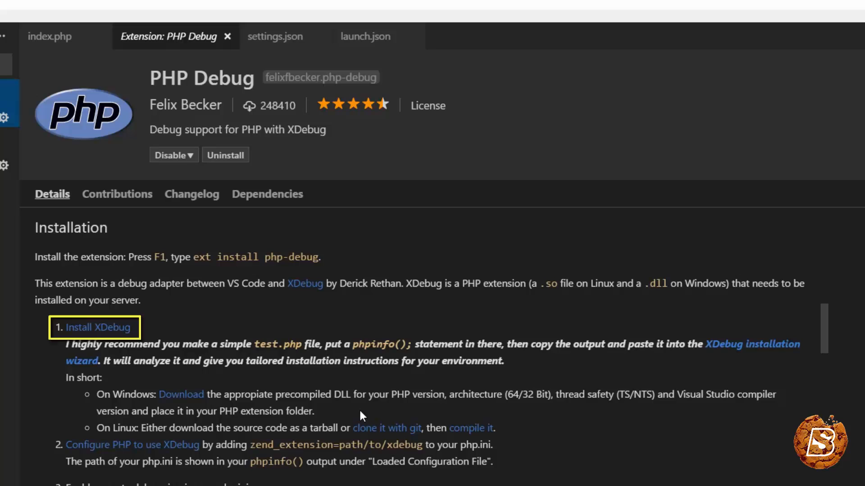
mouse_move(752, 344)
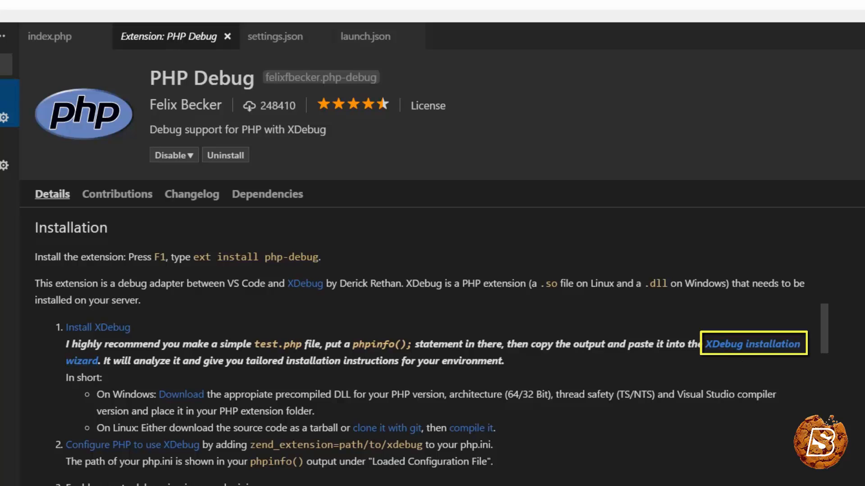
- Open xdebug.org/wizard.php in Chrome and focus its phpinfo output box
click(752, 344)
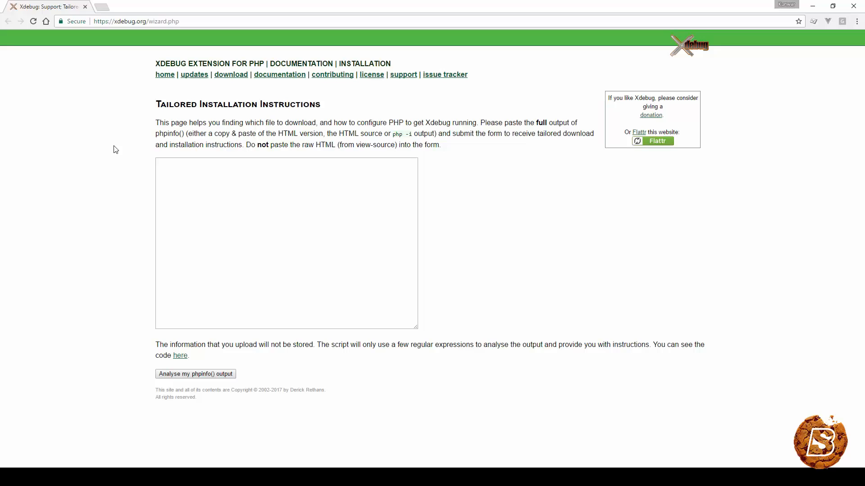
click(263, 237)
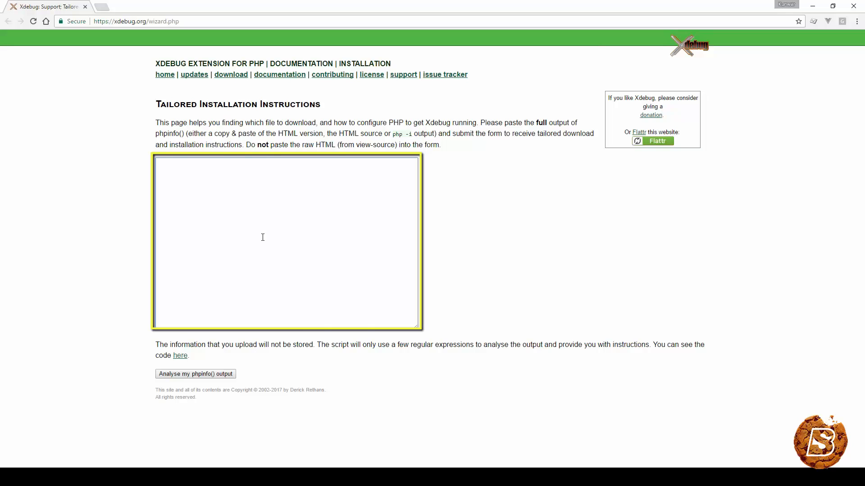
click(195, 374)
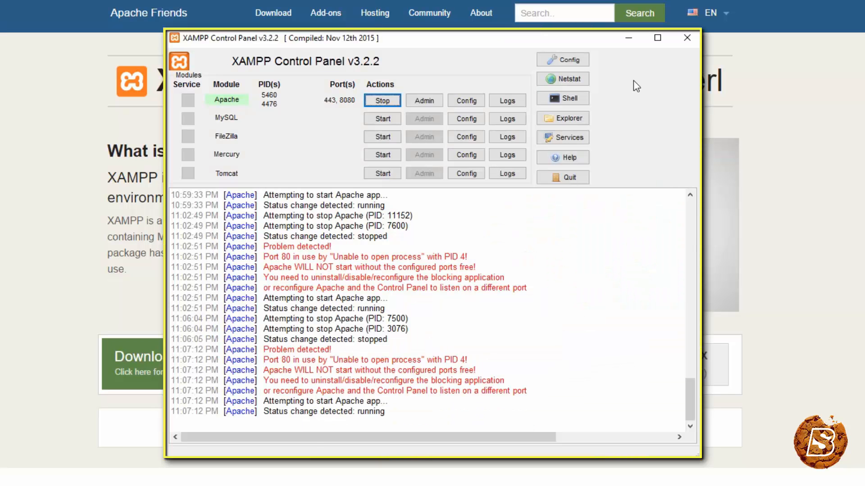
- Restart Apache in the XAMPP Control Panel by stopping and starting it
click(562, 118)
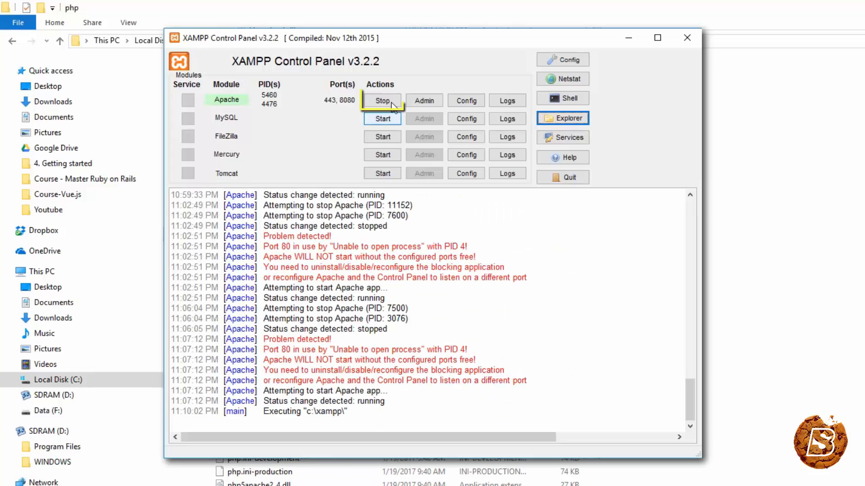
click(381, 100)
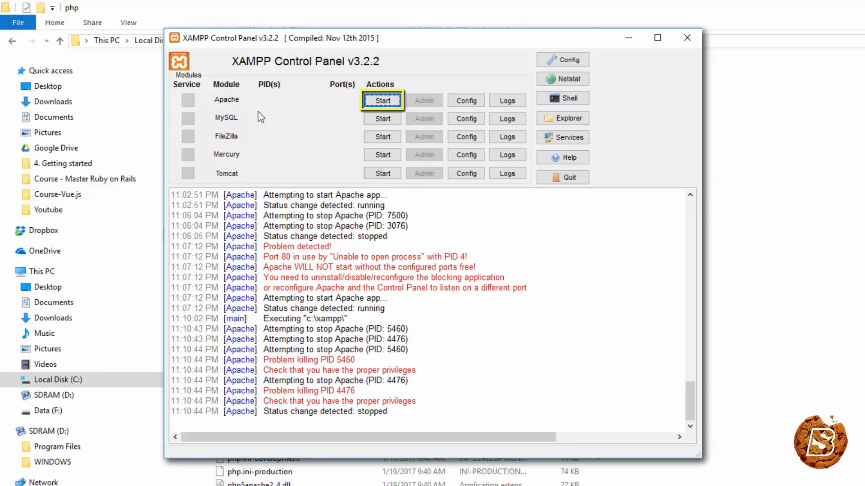
mouse_move(337, 119)
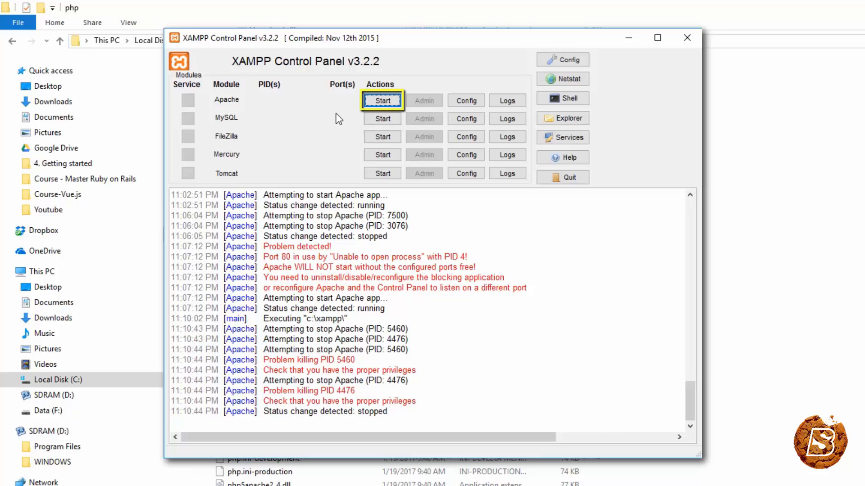
click(381, 101)
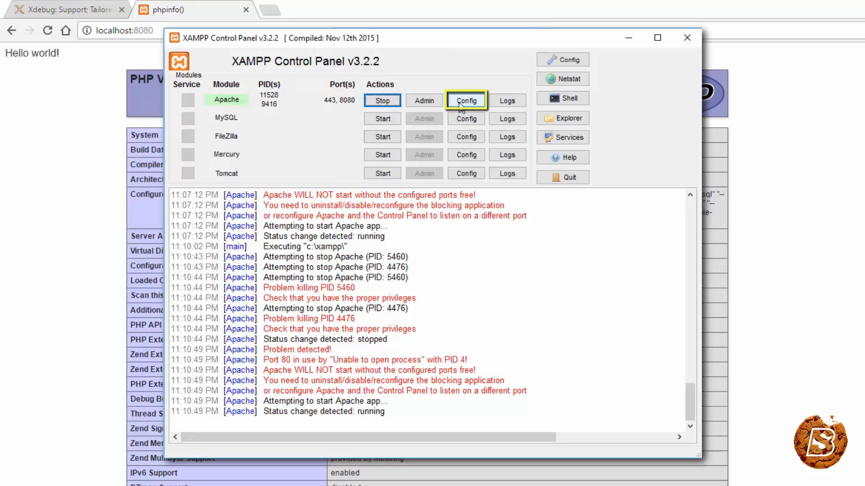
- Search httpd.conf for 'phpdemo' to confirm DocumentRoot and Directory point to F:/PHPDemo
click(466, 100)
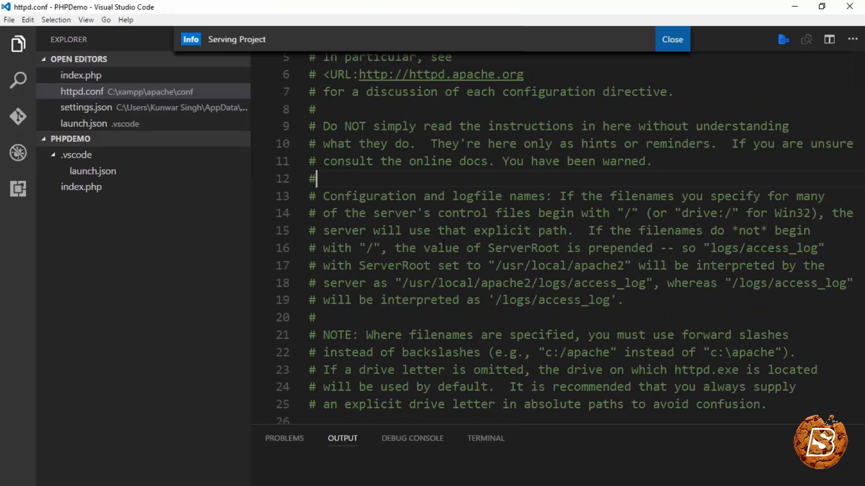
scroll(down, 3)
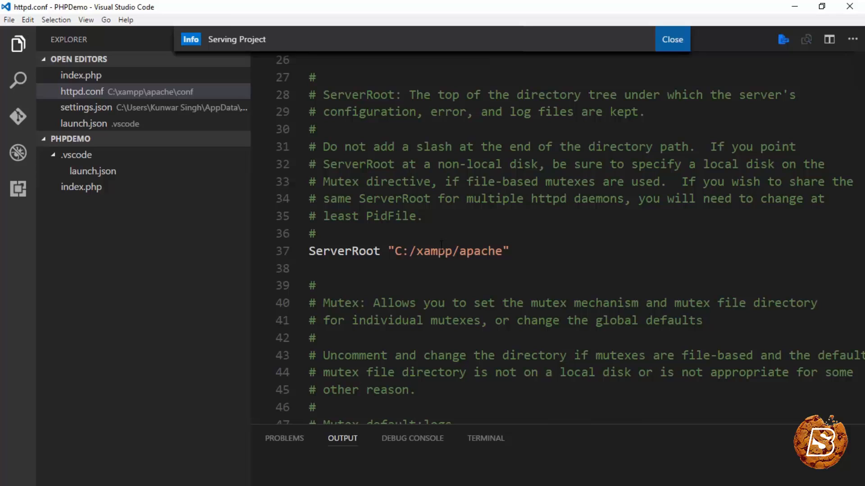
key(Ctrl+f)
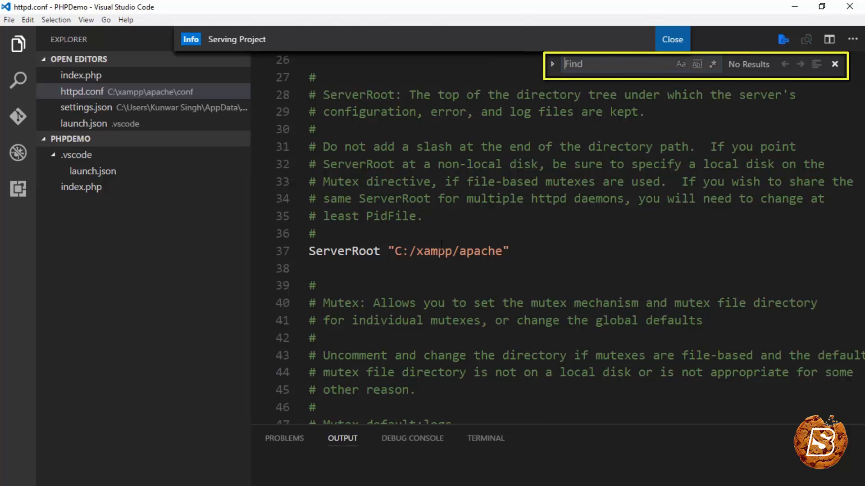
text(phpdemo)
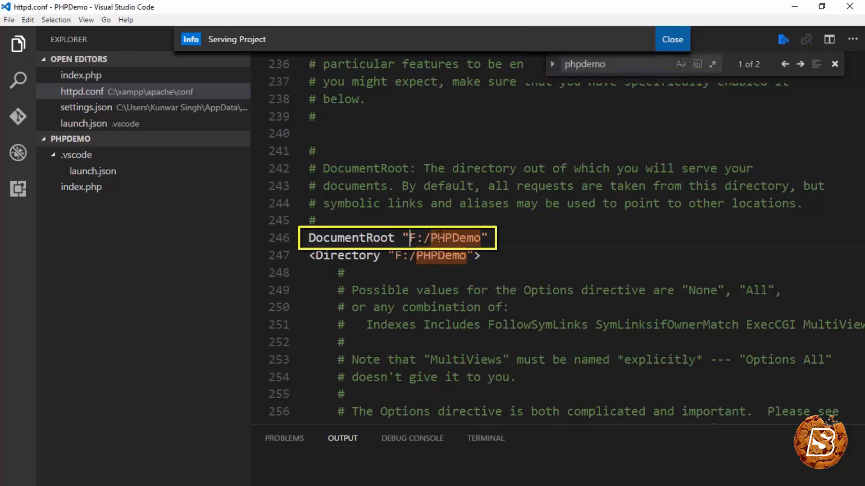
click(801, 64)
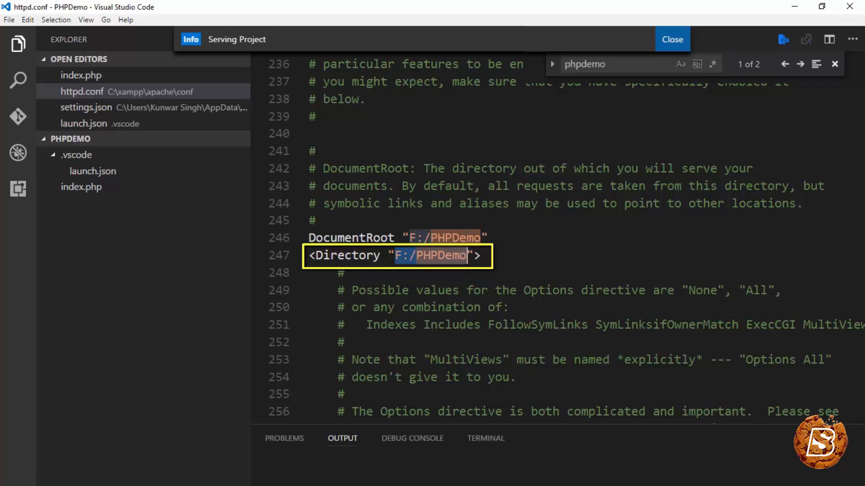
click(81, 187)
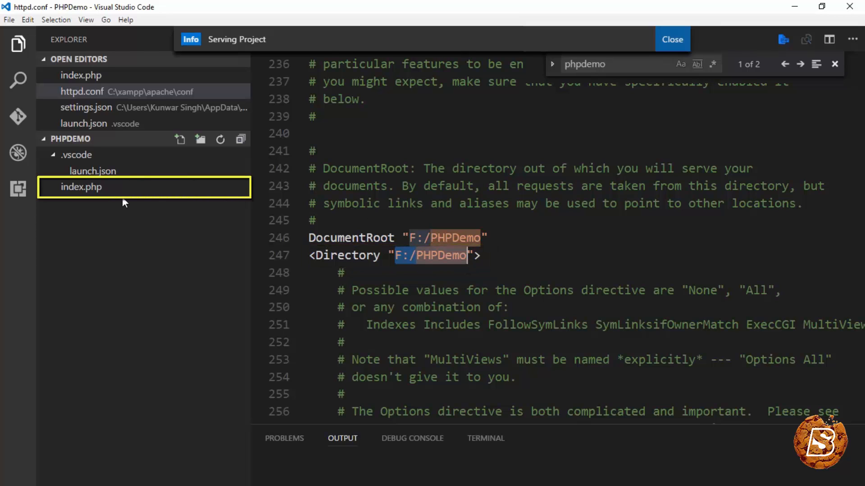
click(81, 187)
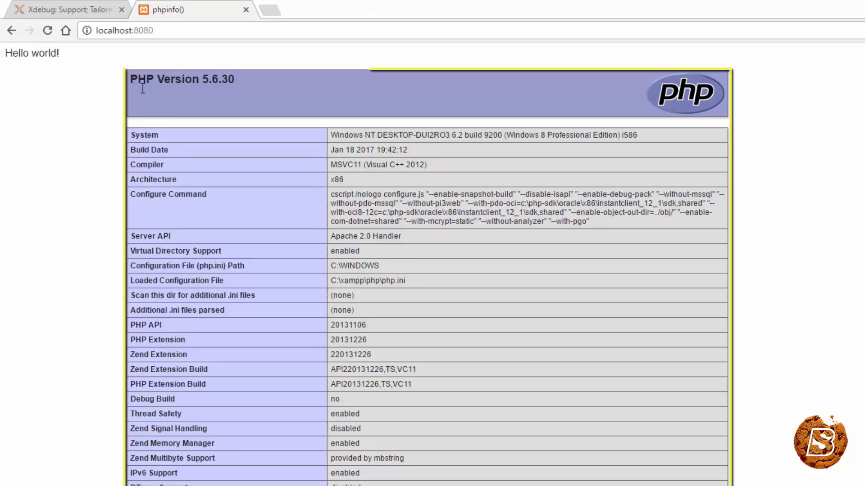
- Copy the localhost:8080 phpinfo output into the Xdebug wizard and analyse it
key(ctrl+c)
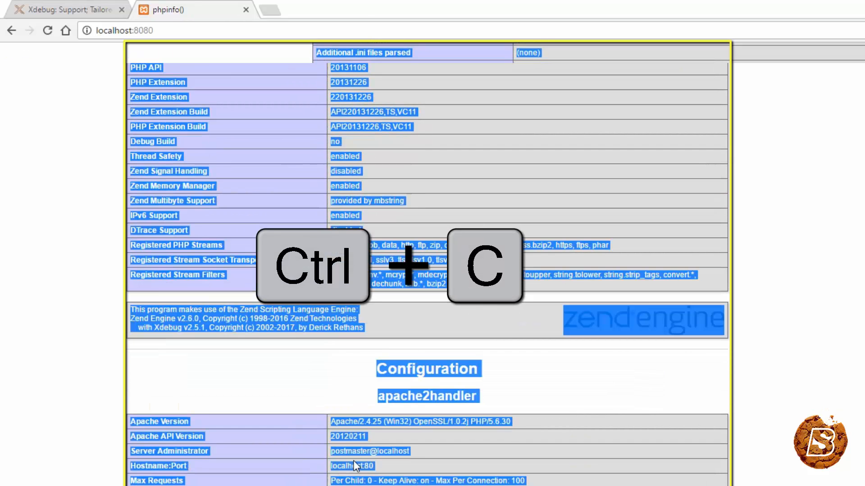
click(64, 10)
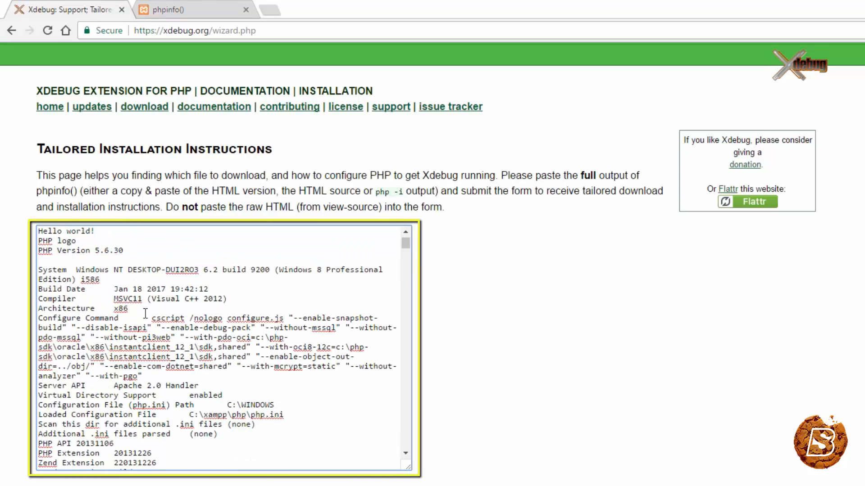
scroll(down, 3)
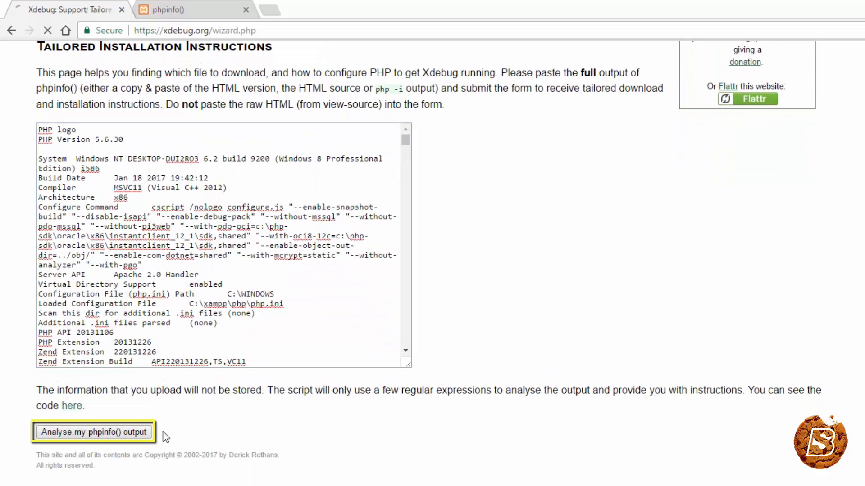
click(93, 432)
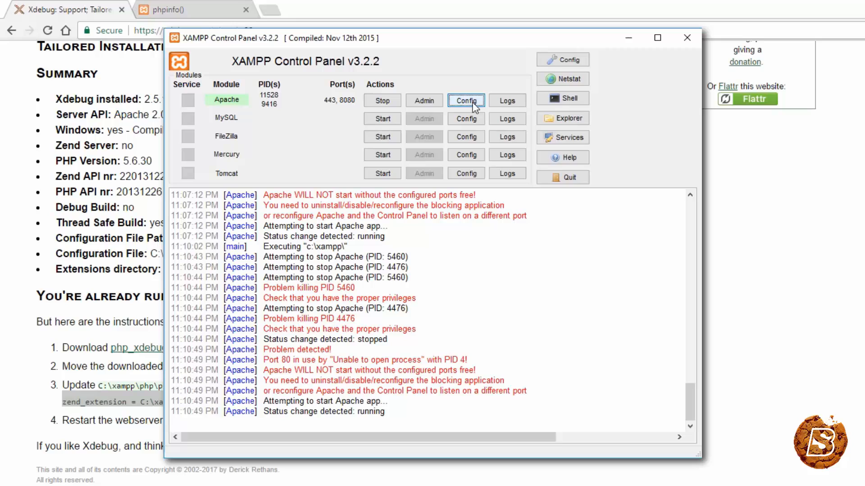
- Add an [XDebug] block to php.ini with remote_enable, remote_autostart and the php_xdebug-2.5.1 zend_extension
click(465, 100)
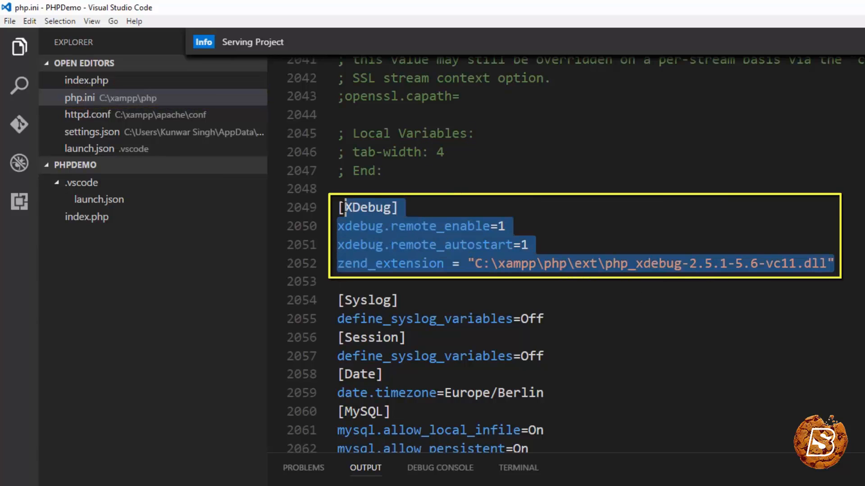
mouse_move(89, 114)
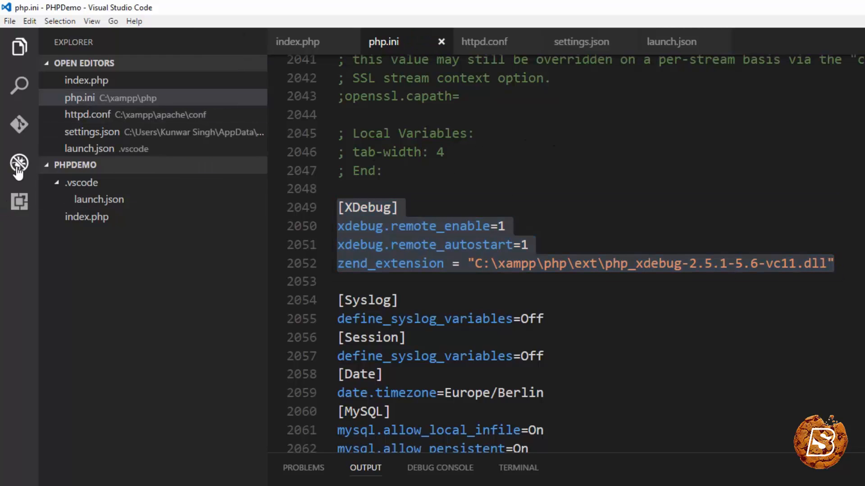
click(18, 162)
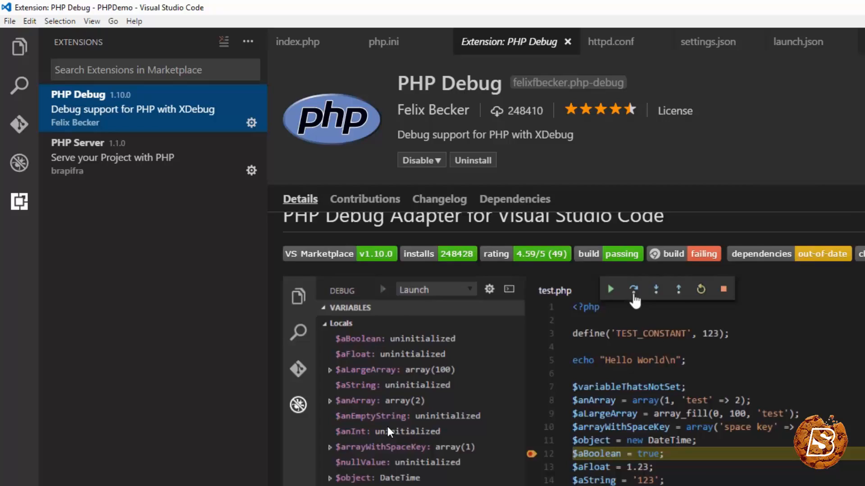
scroll(down, 3)
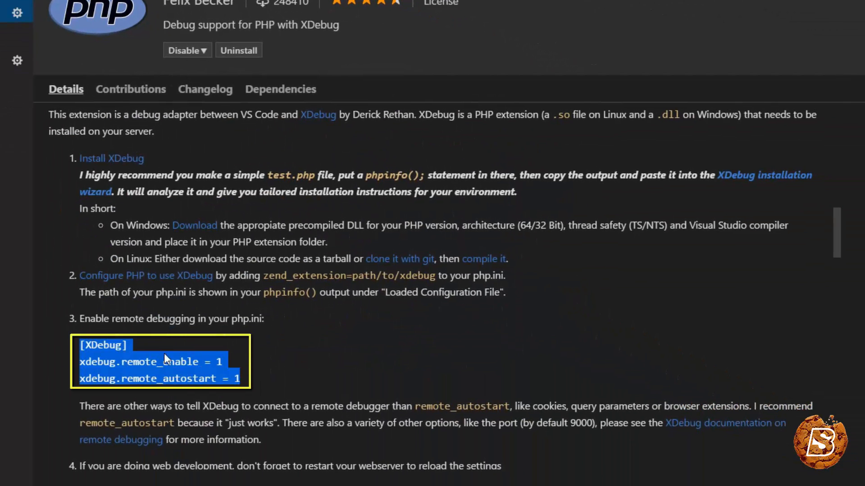
click(383, 41)
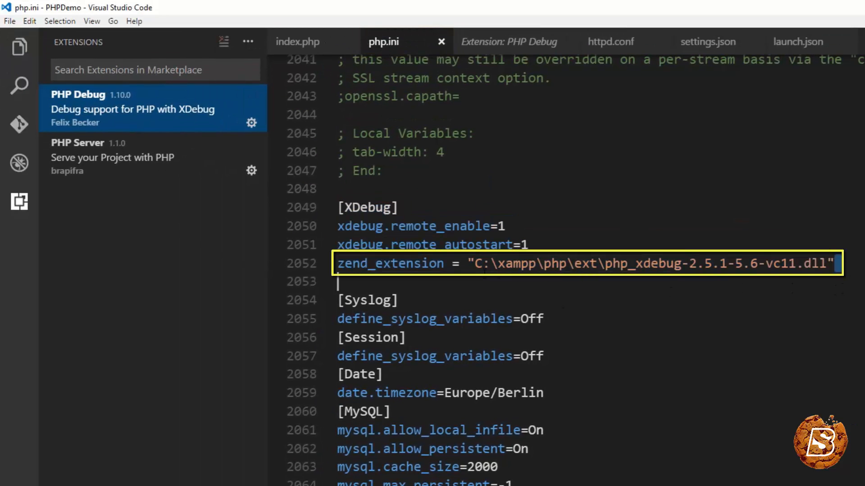
click(530, 244)
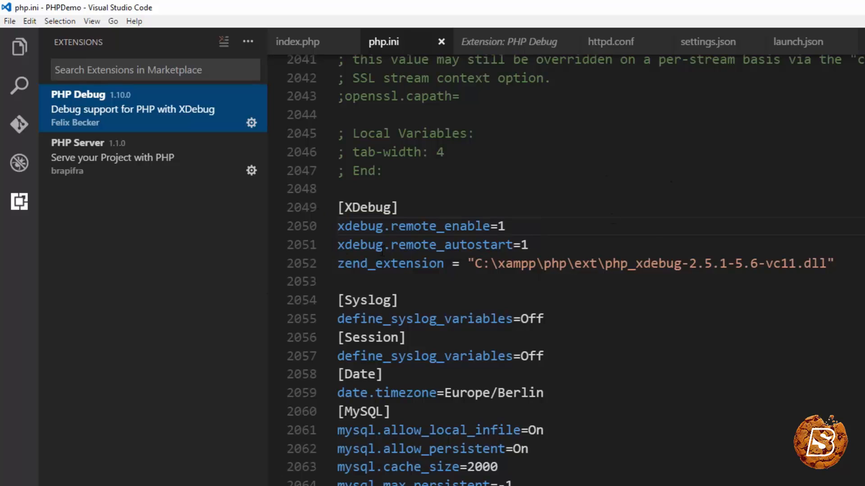
click(506, 226)
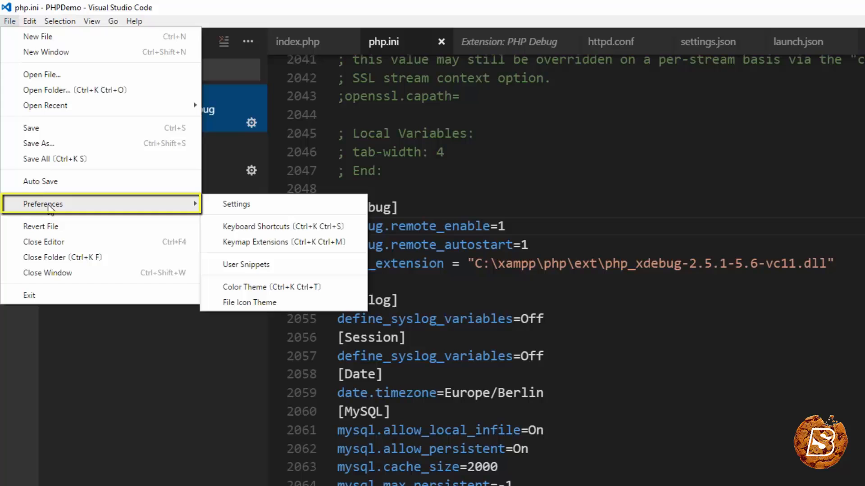
- Set php.validate.executablePath to C:\xampp\php\php.exe in the user settings.json
click(235, 204)
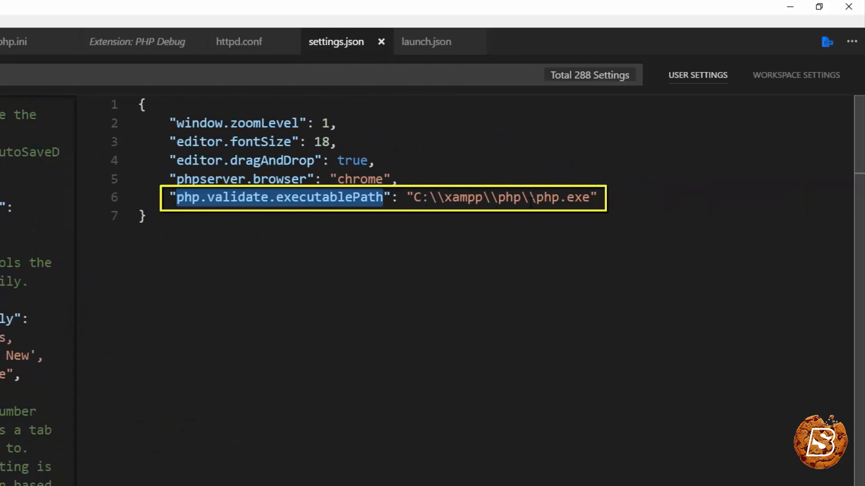
click(597, 198)
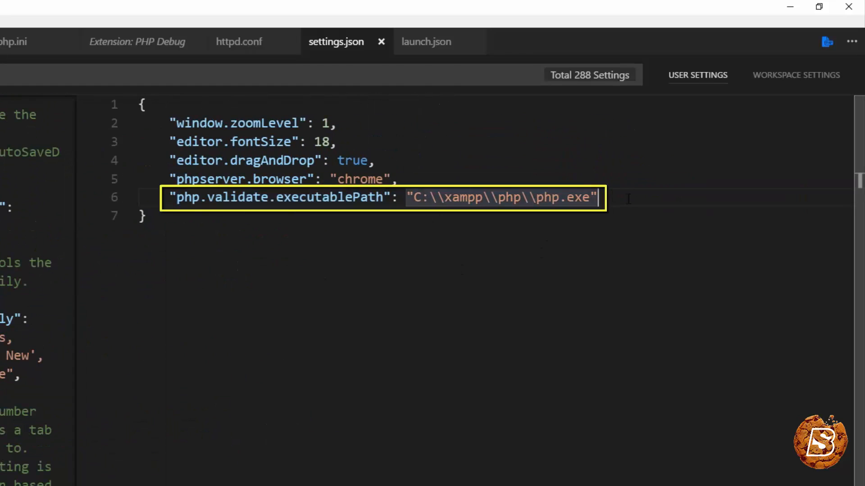
double_click(502, 197)
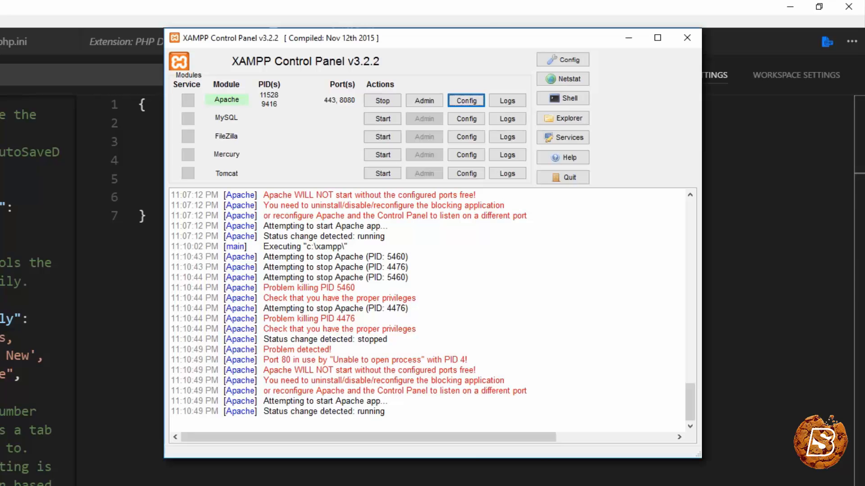
mouse_move(523, 295)
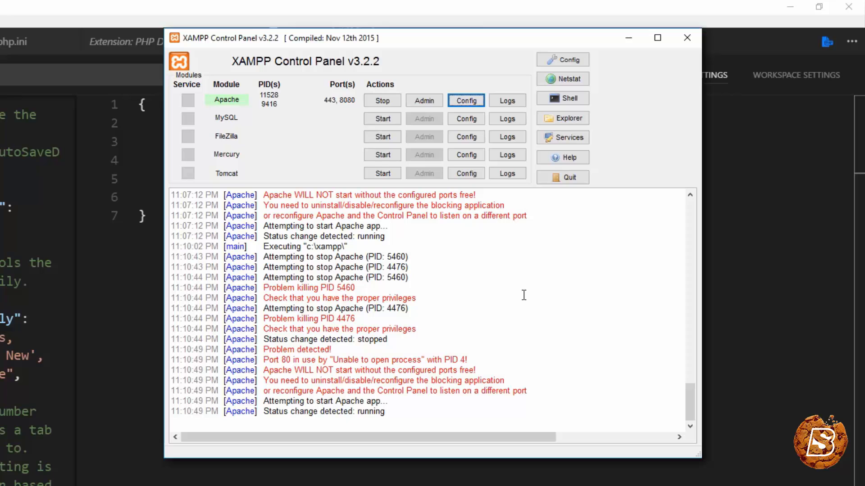
click(686, 38)
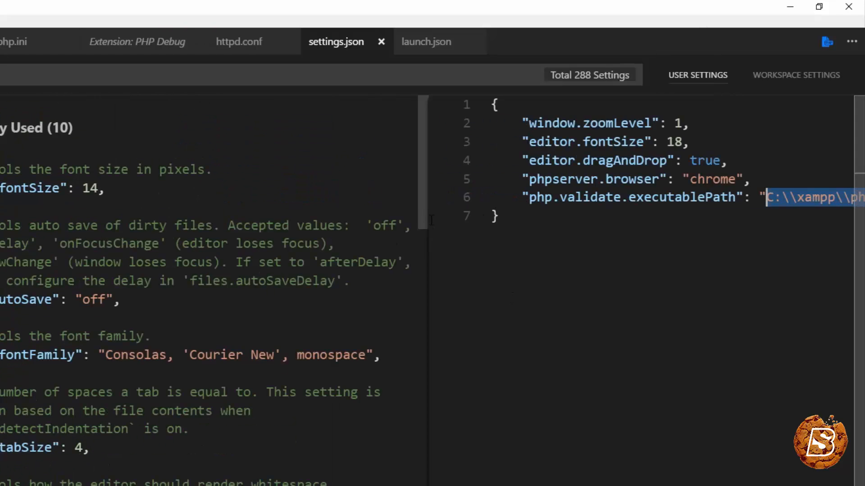
- Open index.php and move the project's .vscode/launch.json to the Recycle Bin
click(19, 48)
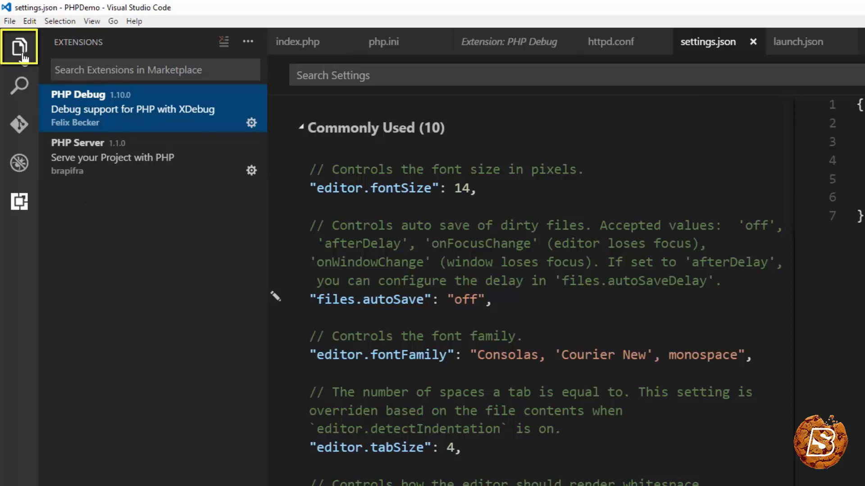
click(19, 47)
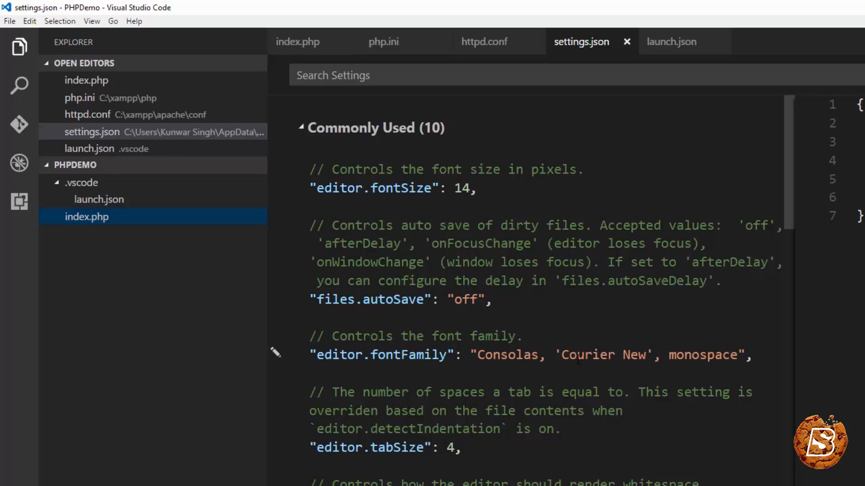
mouse_move(36, 174)
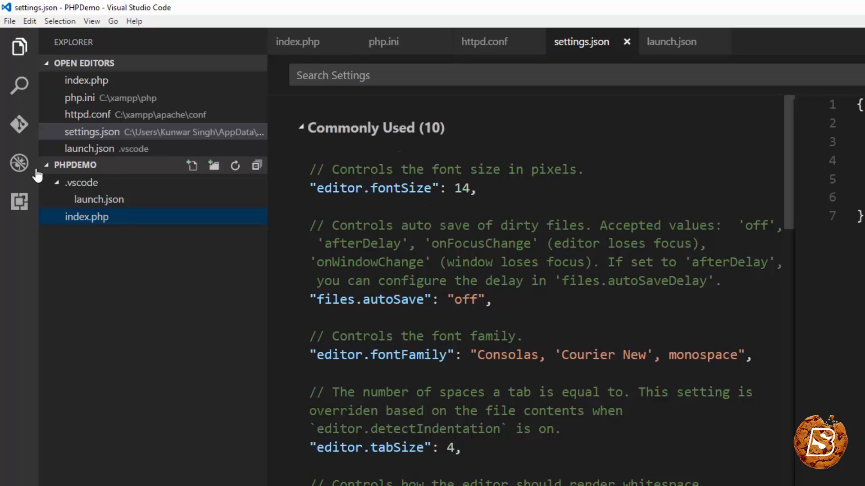
click(86, 216)
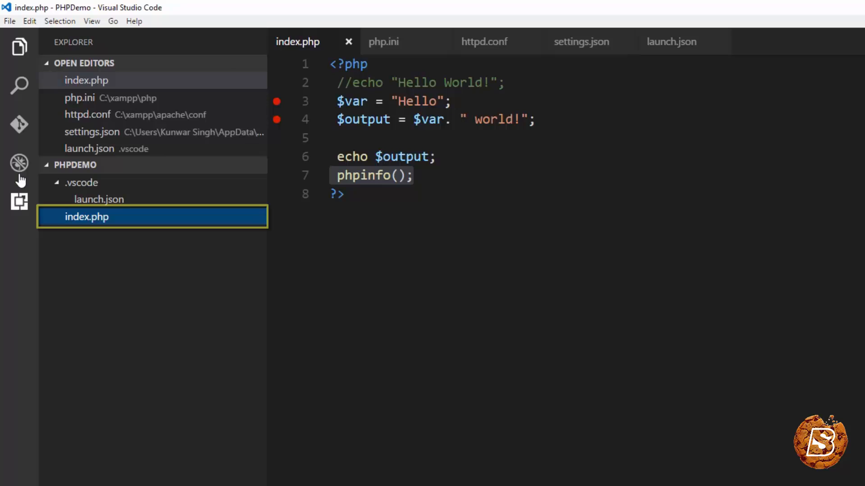
click(19, 163)
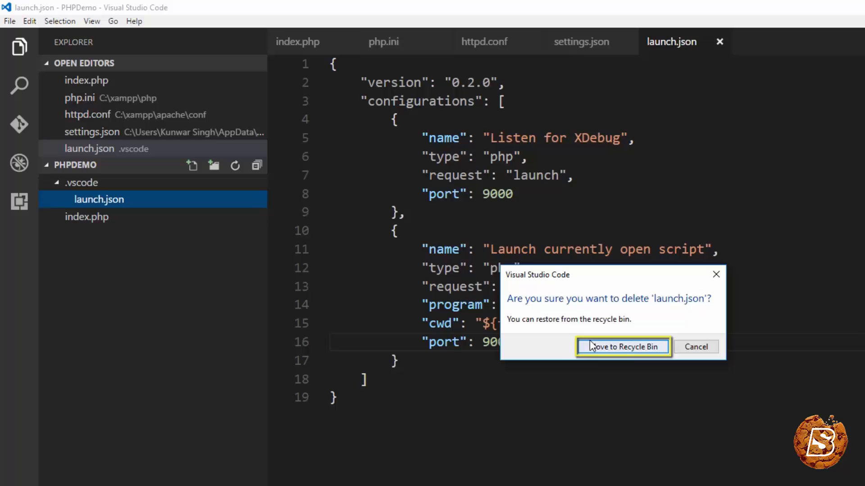
click(622, 346)
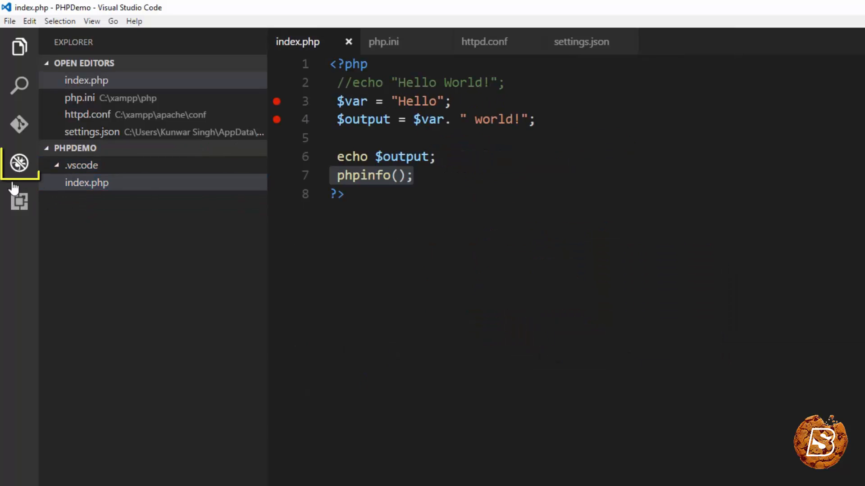
- Generate a PHP launch.json from the Debug gear and select Listen for XDebug
click(19, 163)
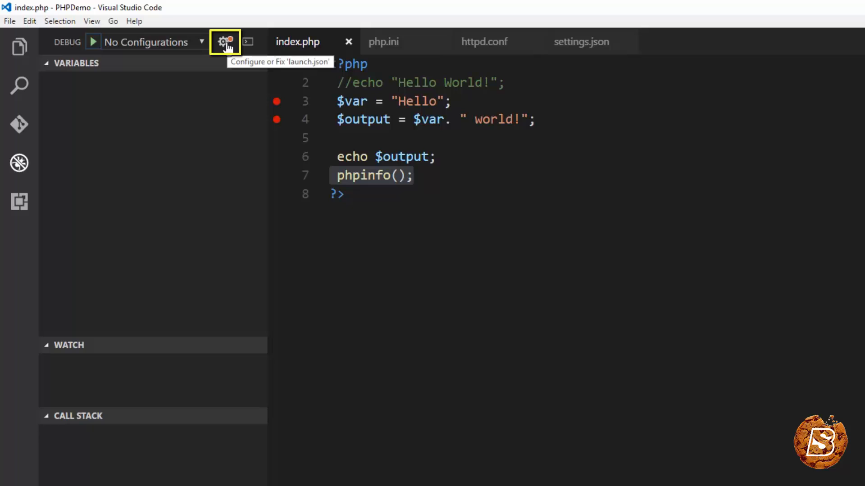
click(224, 42)
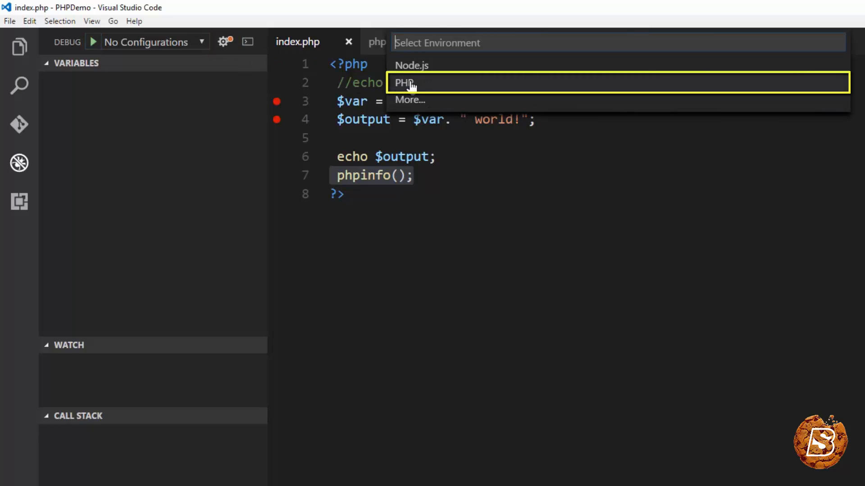
click(405, 83)
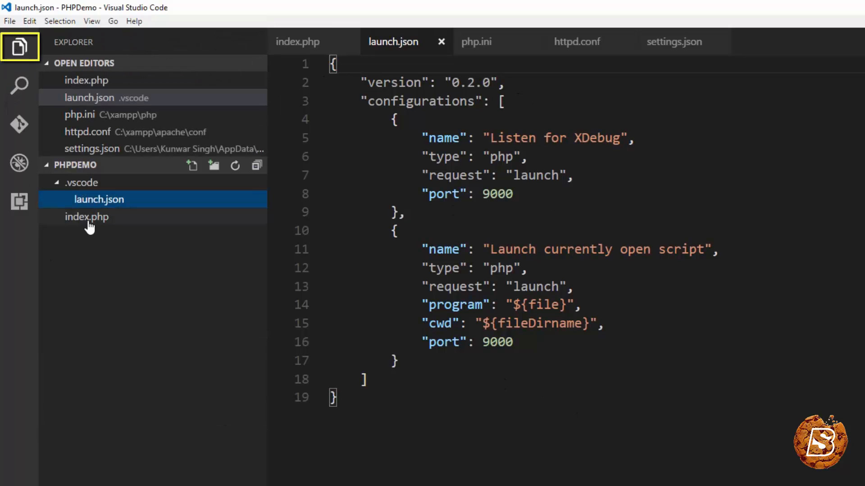
mouse_move(19, 162)
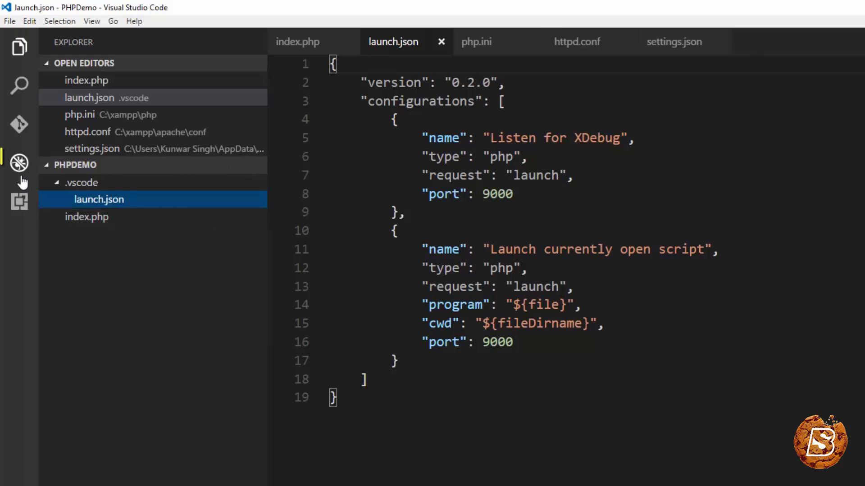
click(20, 163)
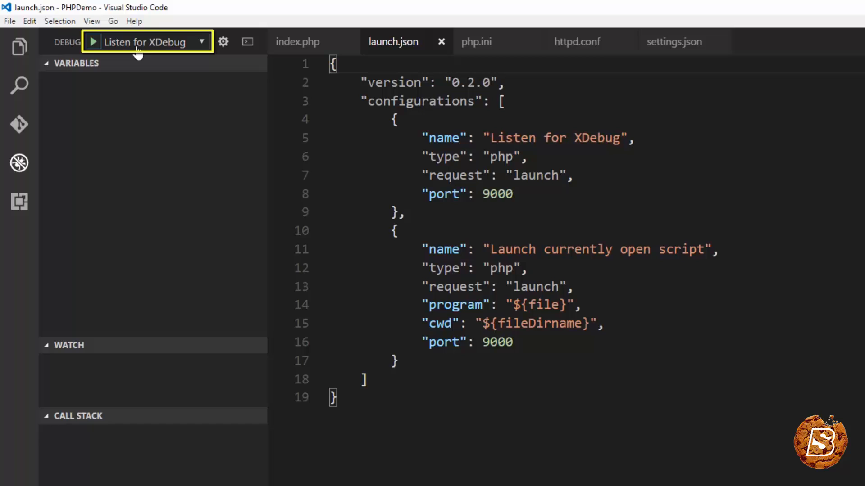
mouse_move(145, 42)
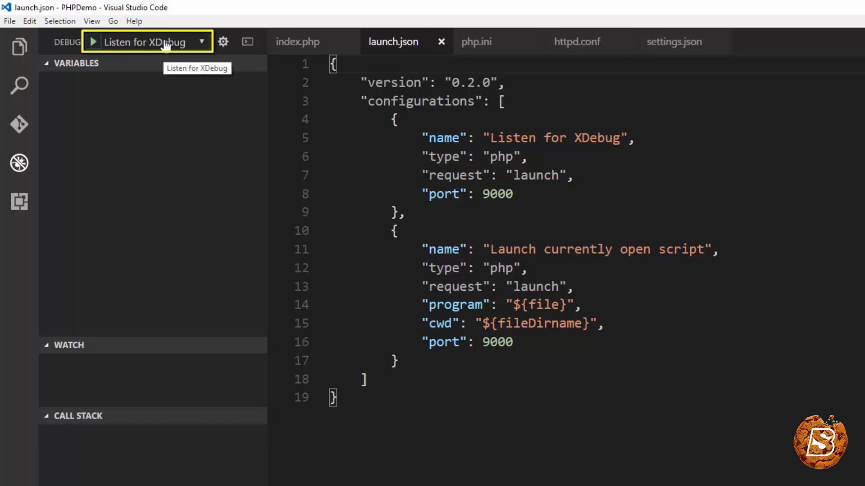
mouse_move(102, 44)
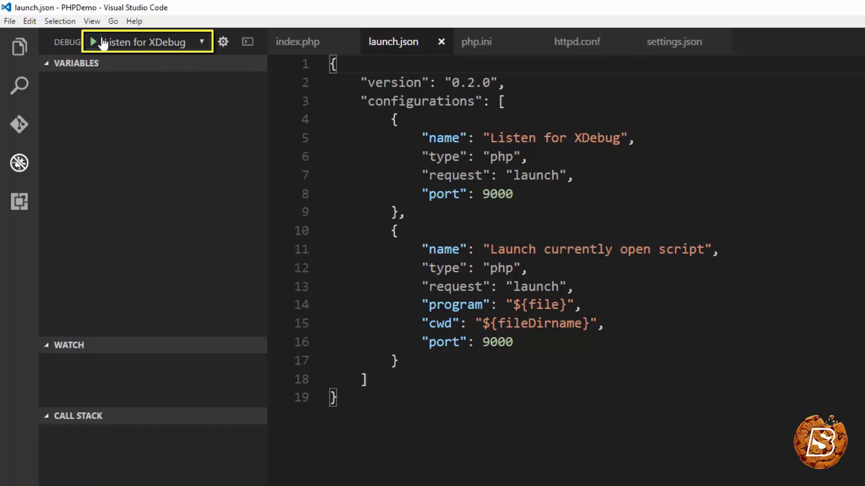
- Start Listen for XDebug, load localhost:8080 in Chrome, and return to the paused debugger
click(93, 41)
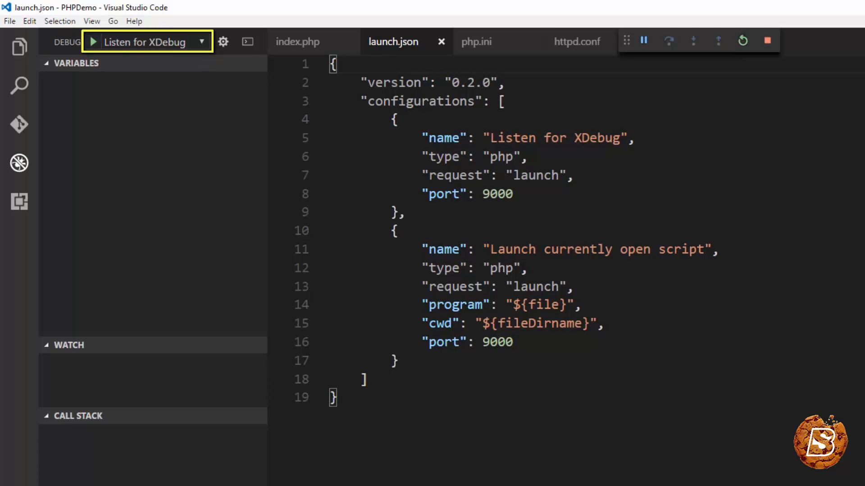
click(297, 42)
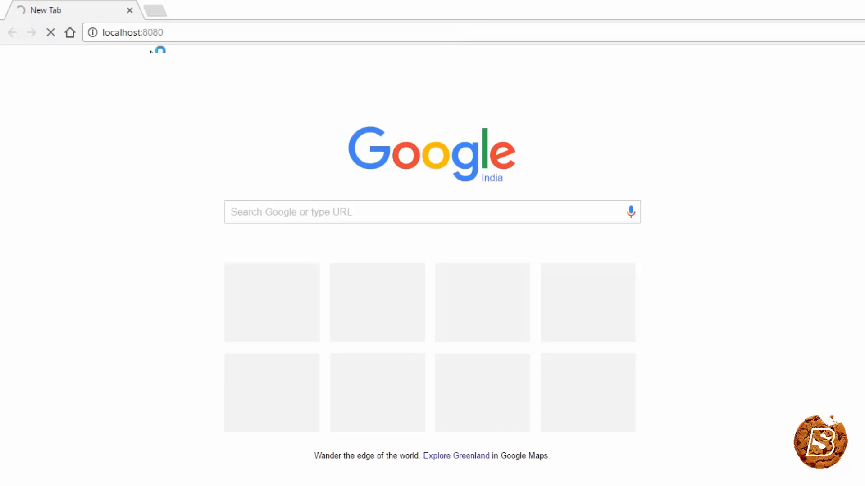
click(127, 32)
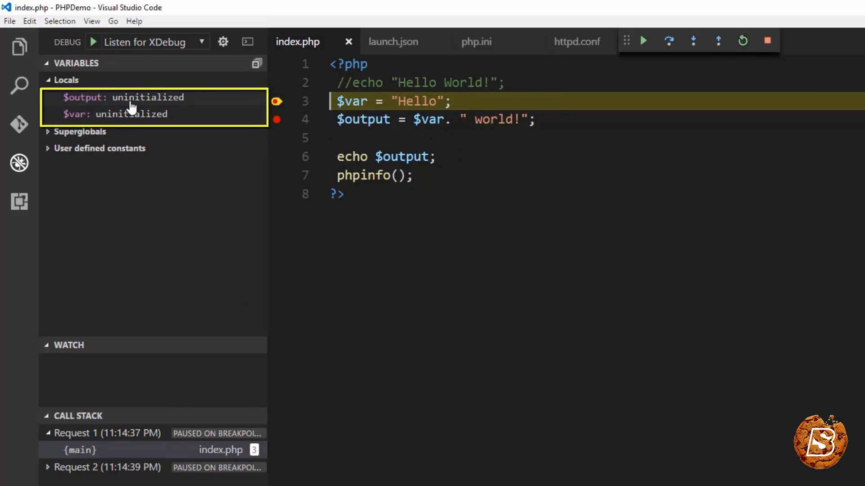
- Step through index.php past the $output assignment, checking Locals show $var 'Hello' and $output 'Hello world!'
click(693, 41)
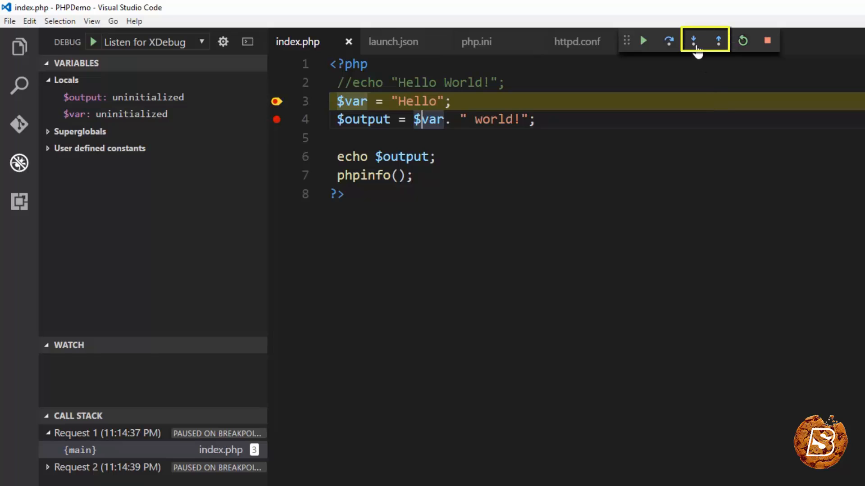
click(693, 41)
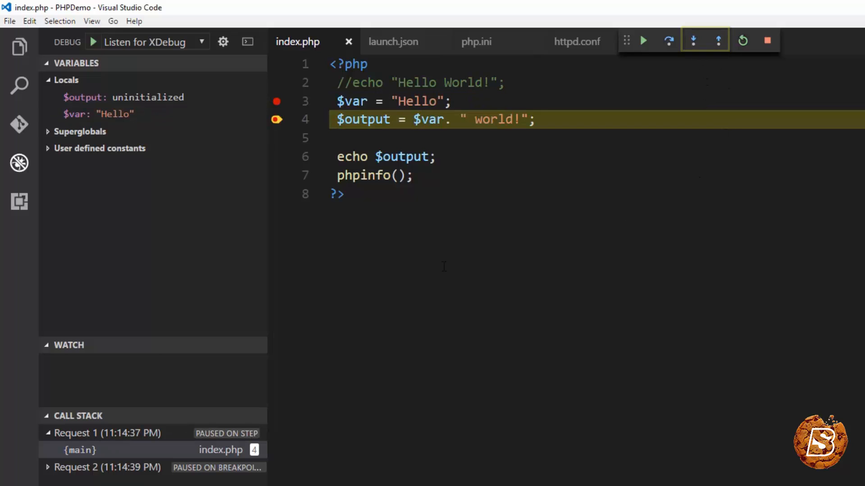
click(99, 114)
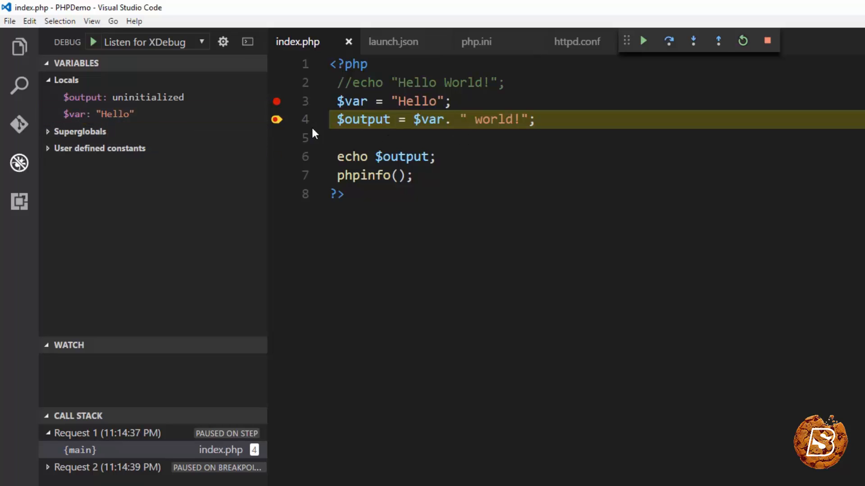
click(692, 41)
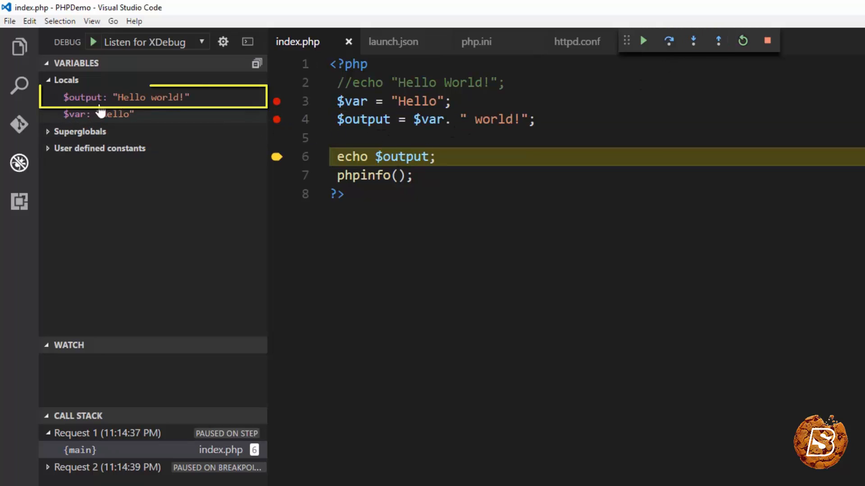